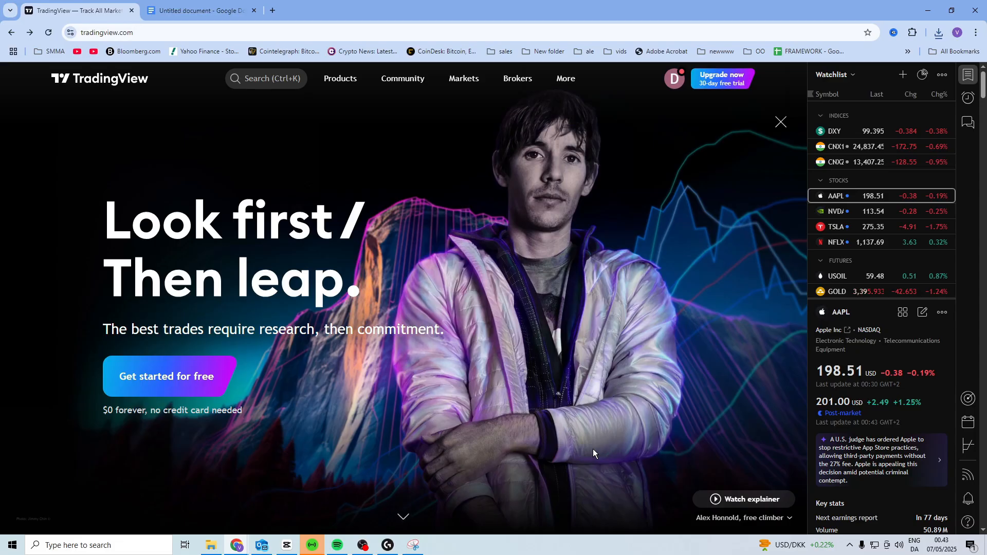
# Show the Products menu from the homepage navigation bar.
pyautogui.click(340, 79)
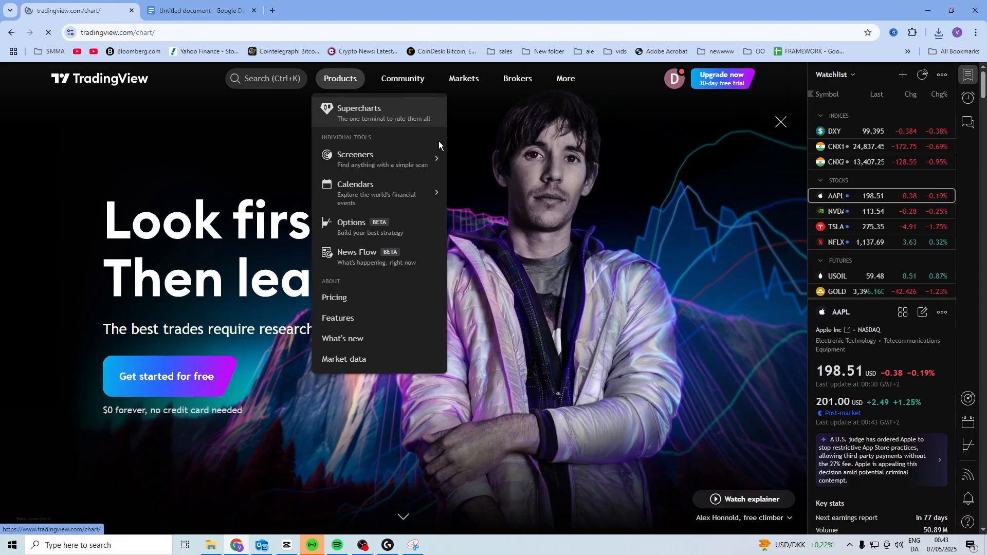
# Load the TSLA daily chart in Supercharts and bring up the chart's context menu.
pyautogui.click(358, 112)
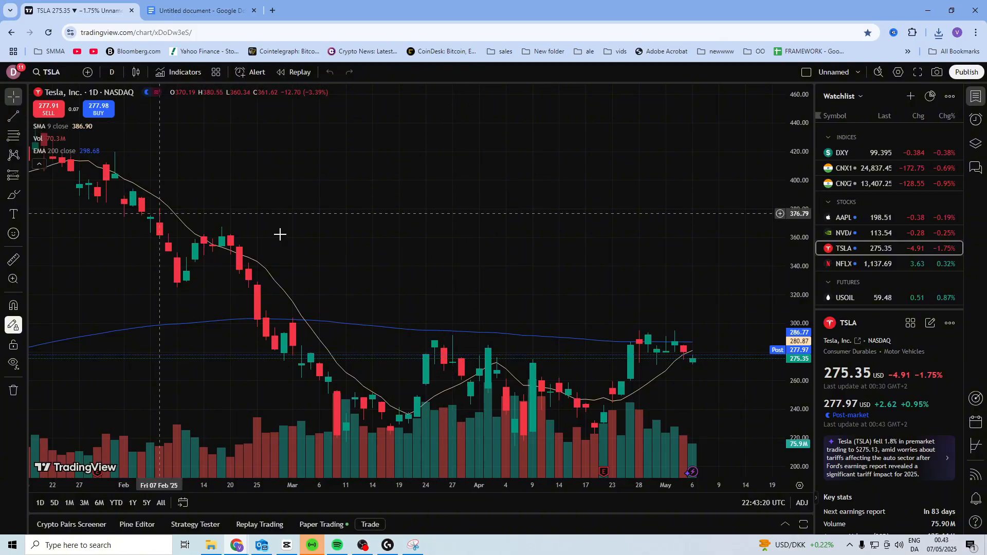
pyautogui.rightClick(522, 263)
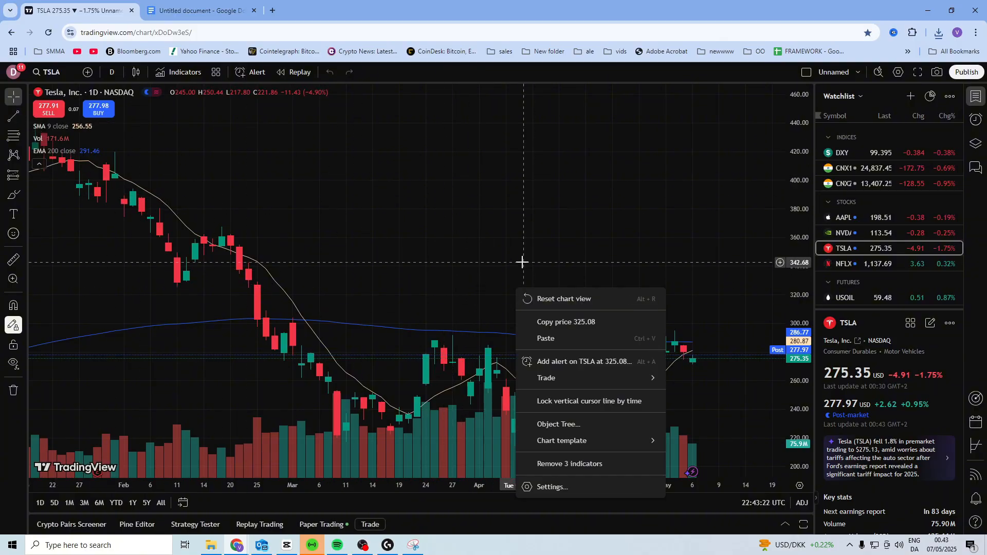
pyautogui.moveTo(546, 377)
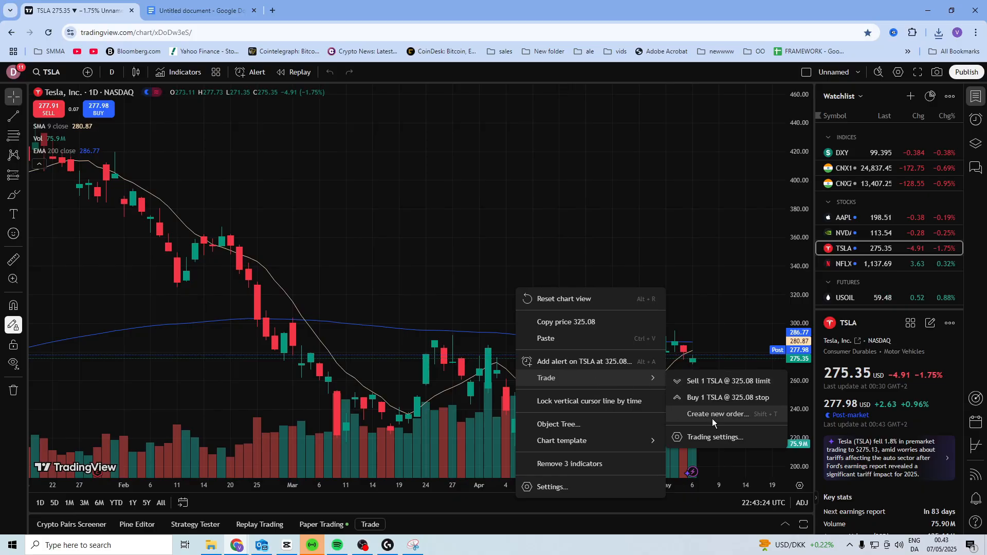
# Send a paper buy limit for 1 TSLA share at 281.21 with take-profit at 281.96.
pyautogui.click(713, 413)
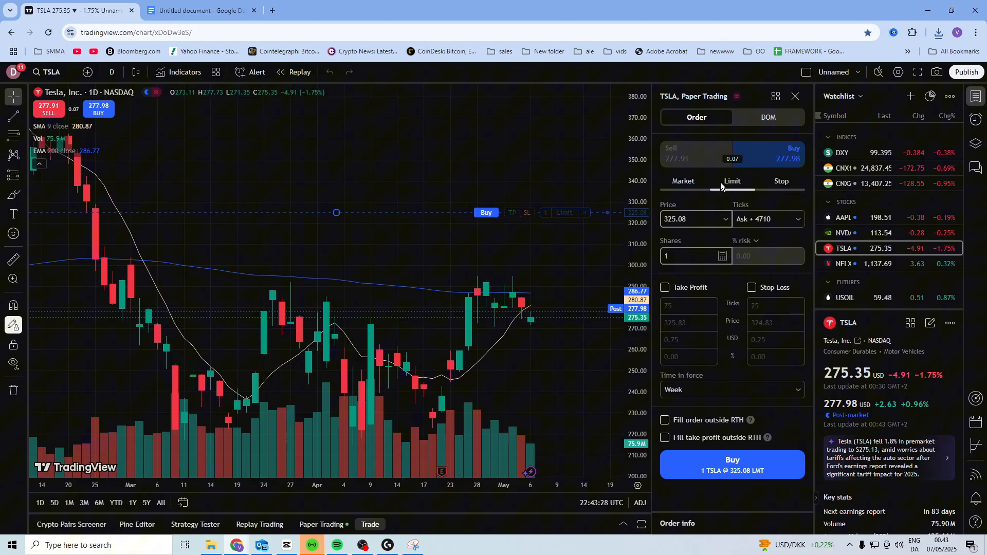
pyautogui.moveTo(336, 212); pyautogui.dragTo(336, 285)
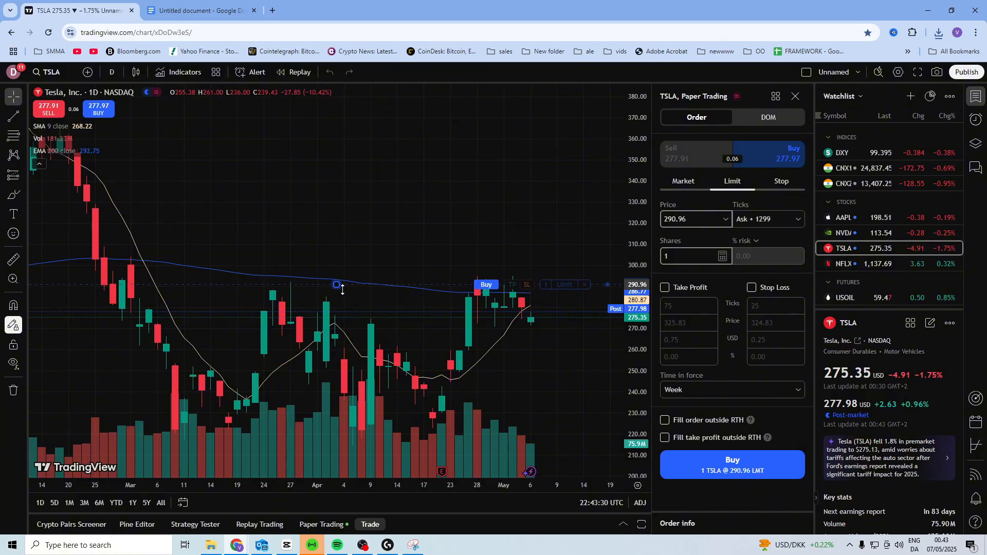
pyautogui.moveTo(336, 285); pyautogui.dragTo(336, 305)
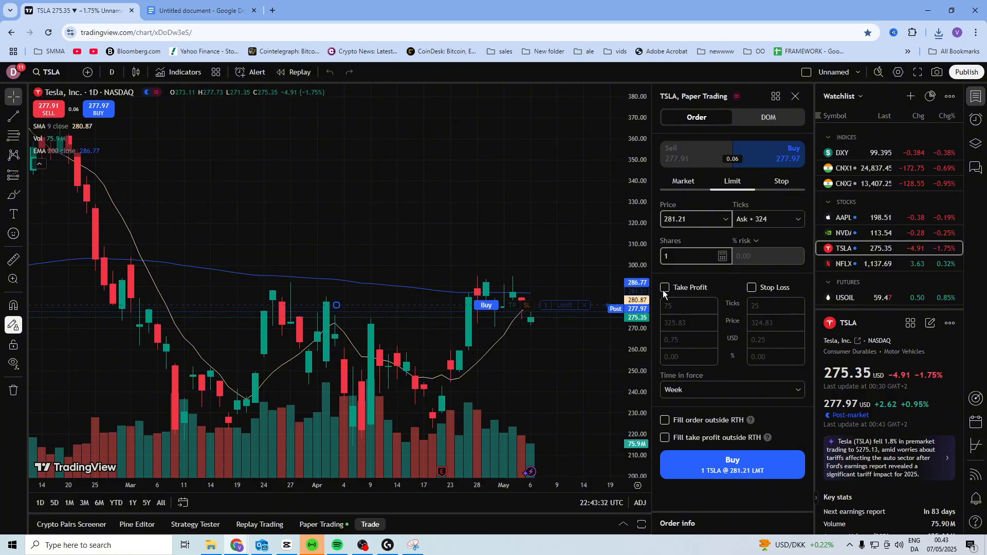
pyautogui.click(664, 287)
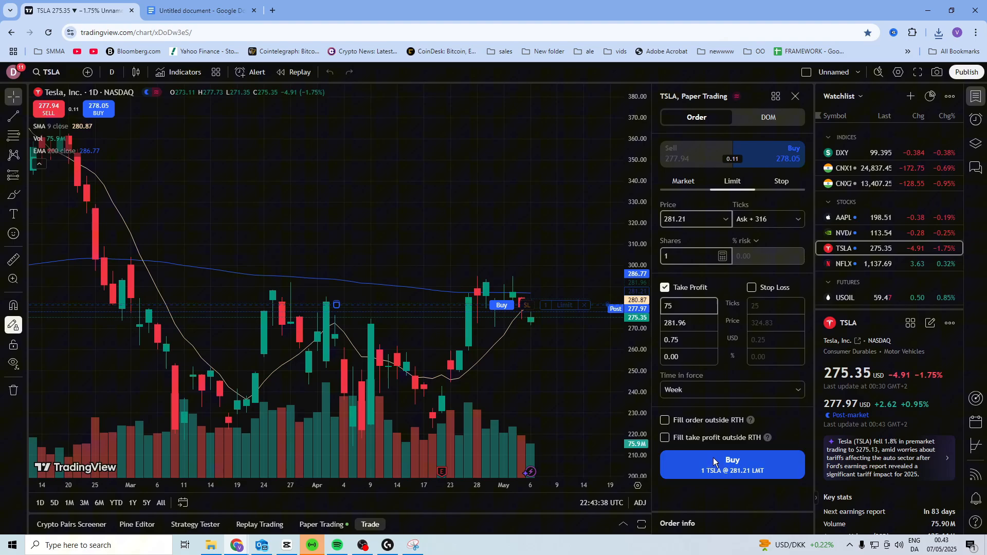
pyautogui.click(732, 464)
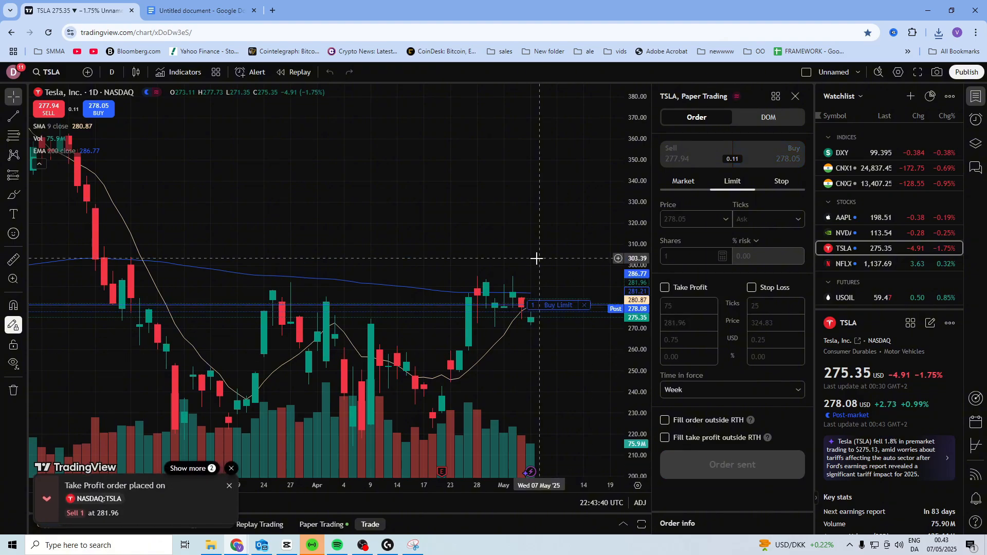
# Send a second paper buy limit for 1 TSLA share at 304.12 with take-profit at 320.92.
pyautogui.rightClick(537, 258)
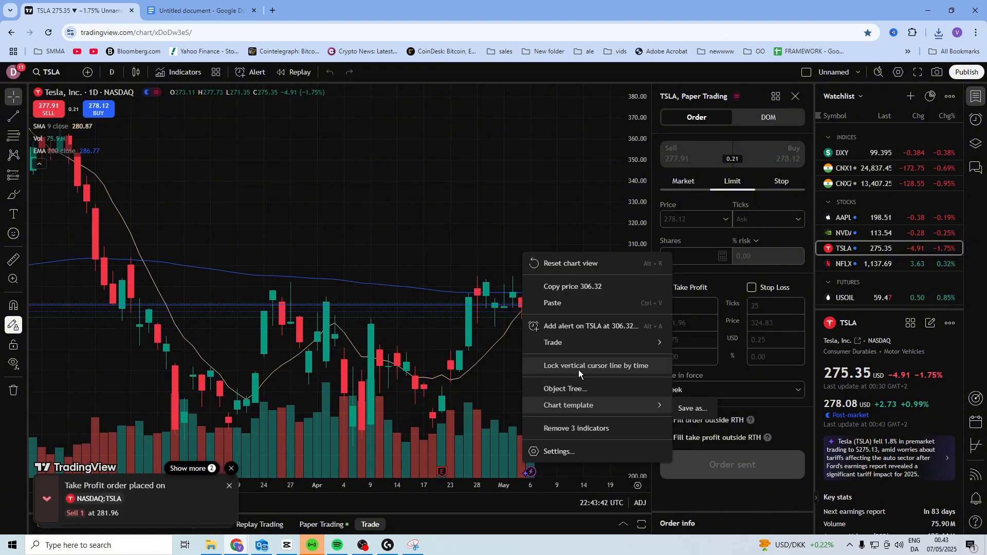
pyautogui.click(557, 456)
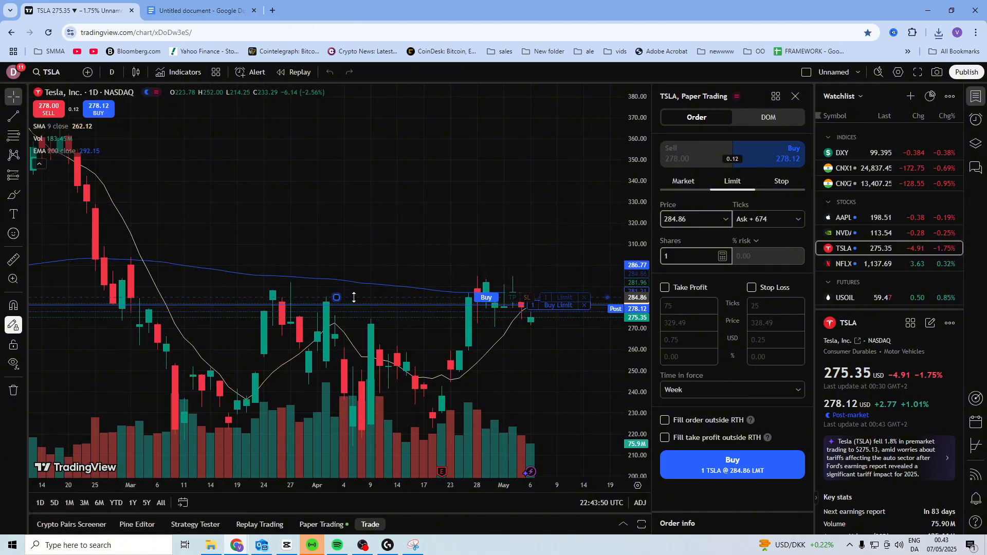
pyautogui.moveTo(336, 297); pyautogui.dragTo(336, 257)
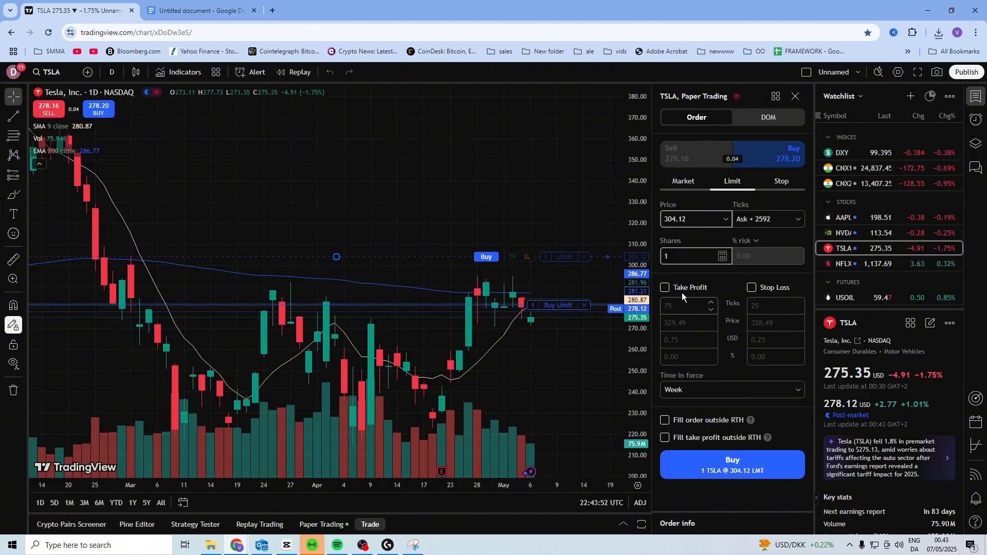
pyautogui.click(663, 288)
pyautogui.write('304.91')
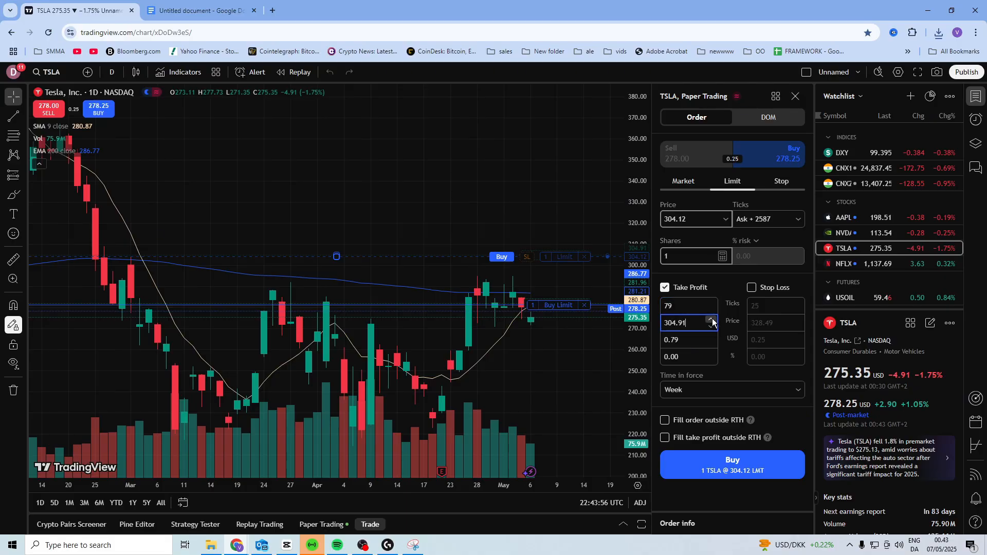
pyautogui.click(711, 320)
pyautogui.write('320.92')
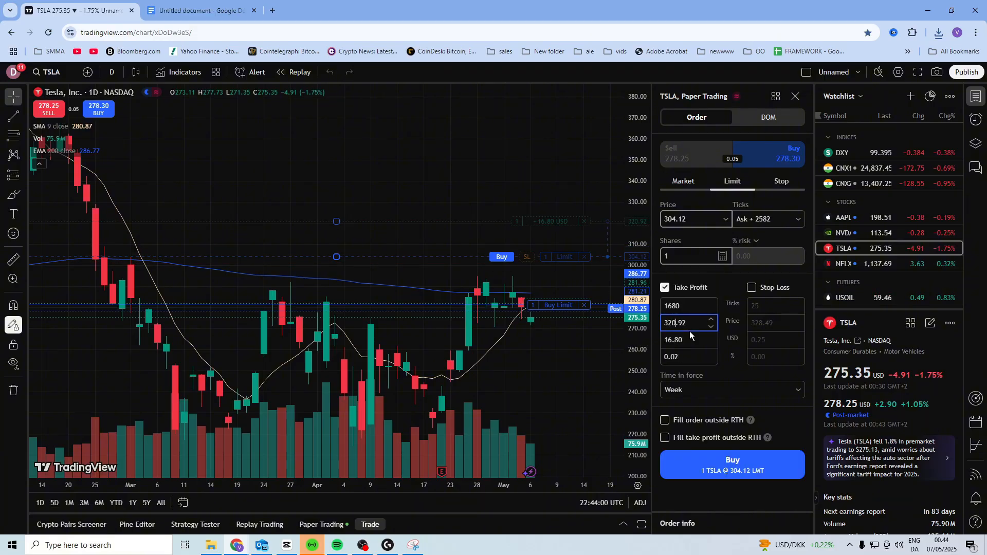
pyautogui.click(731, 464)
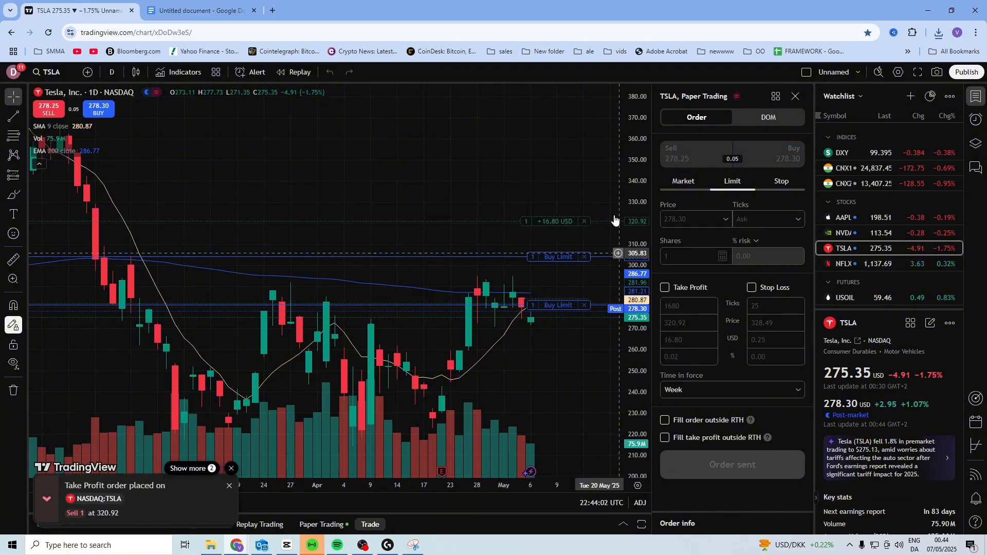